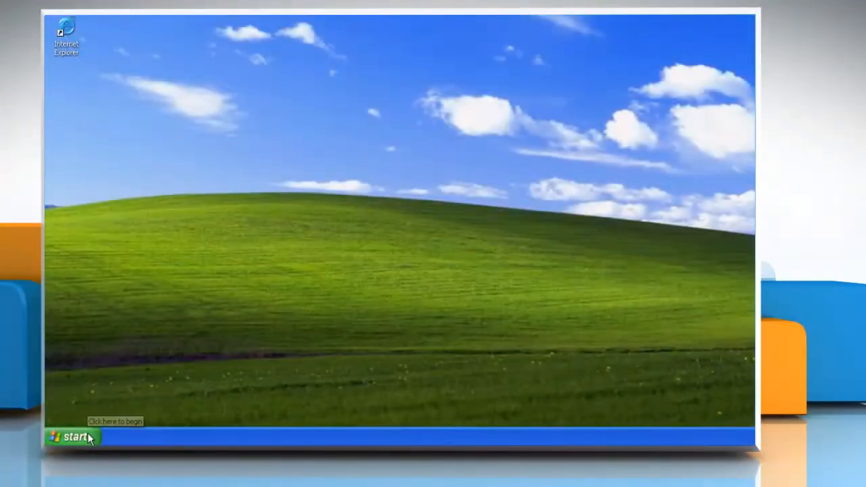
Launch Magnifier from Start > All Programs > Accessories > Accessibility.
left_click(71, 436)
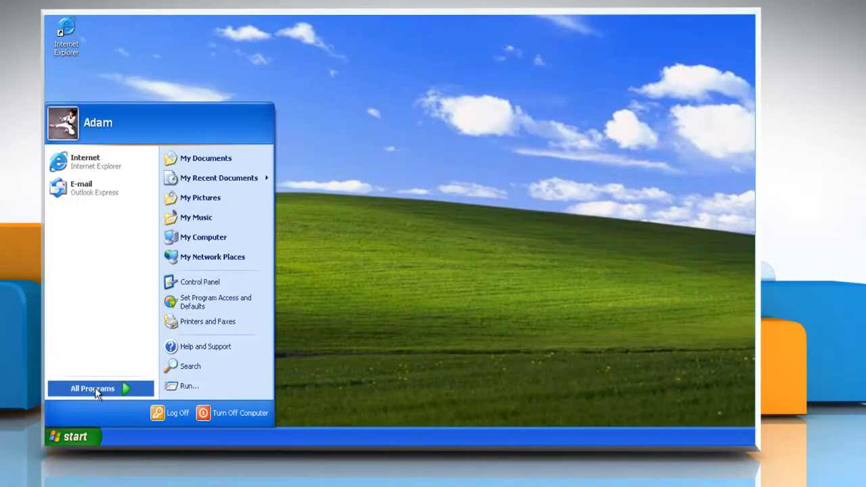
left_click(92, 389)
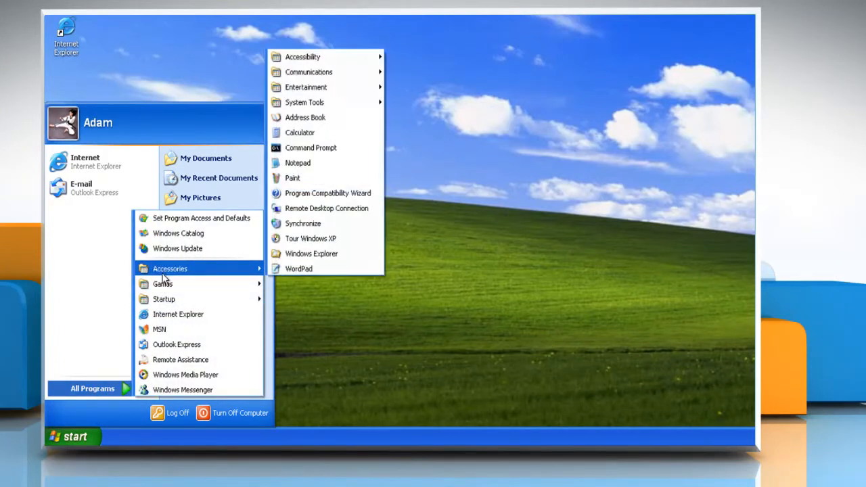
mouse_move(303, 57)
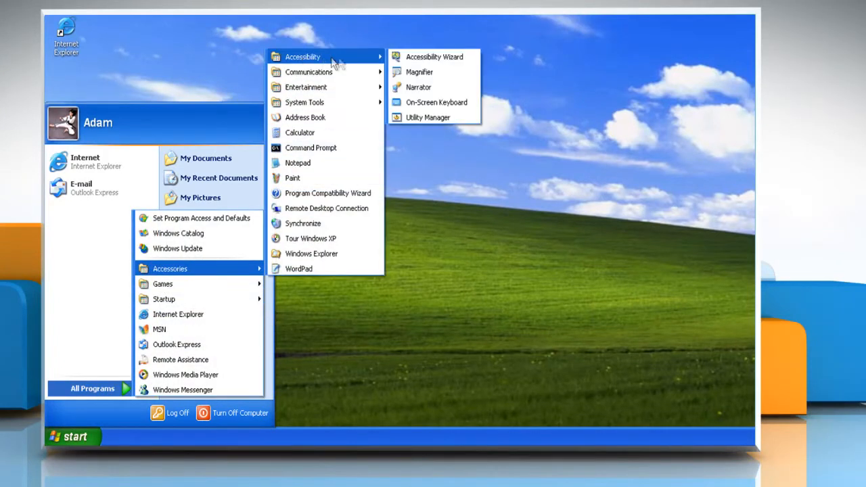
mouse_move(420, 72)
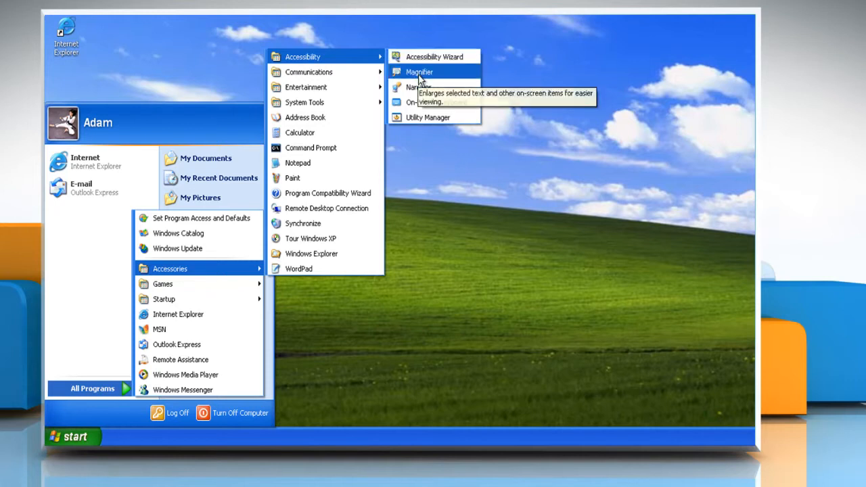
left_click(420, 72)
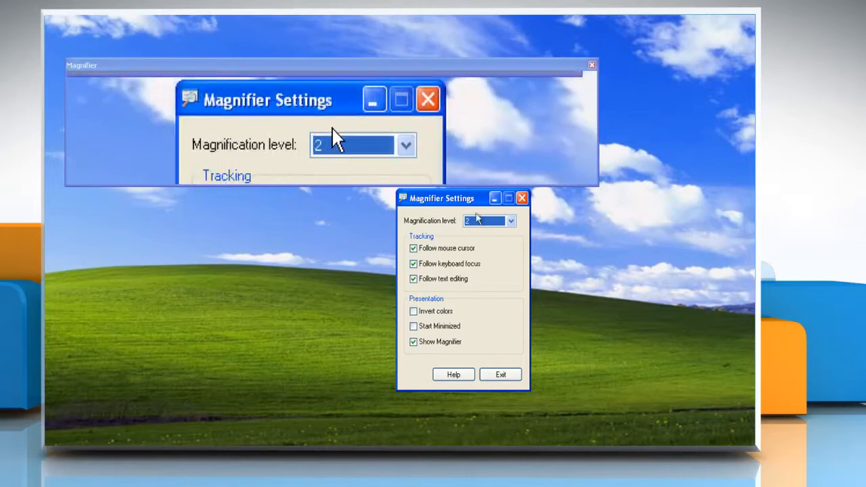
Raise the Magnification level above 2 so on-screen text appears larger.
left_click(511, 220)
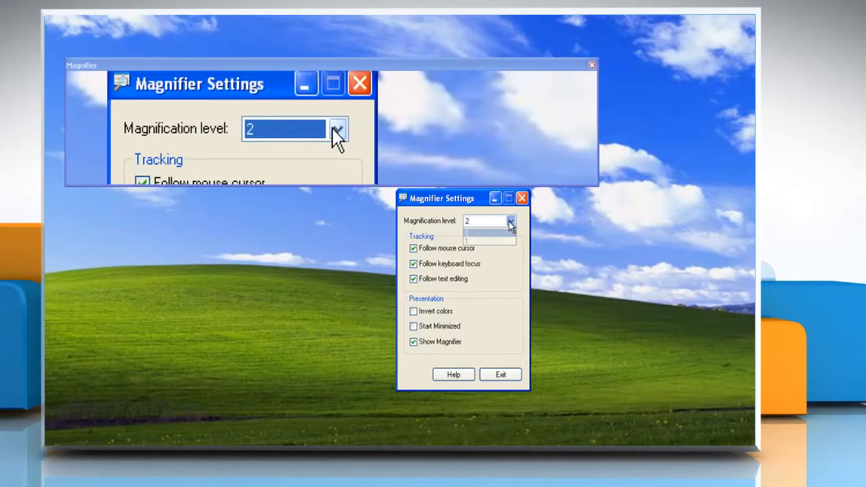
left_click(488, 233)
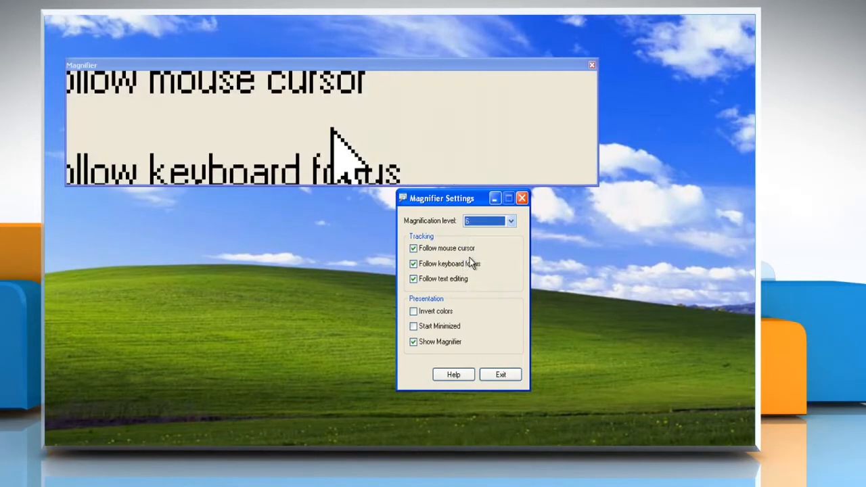